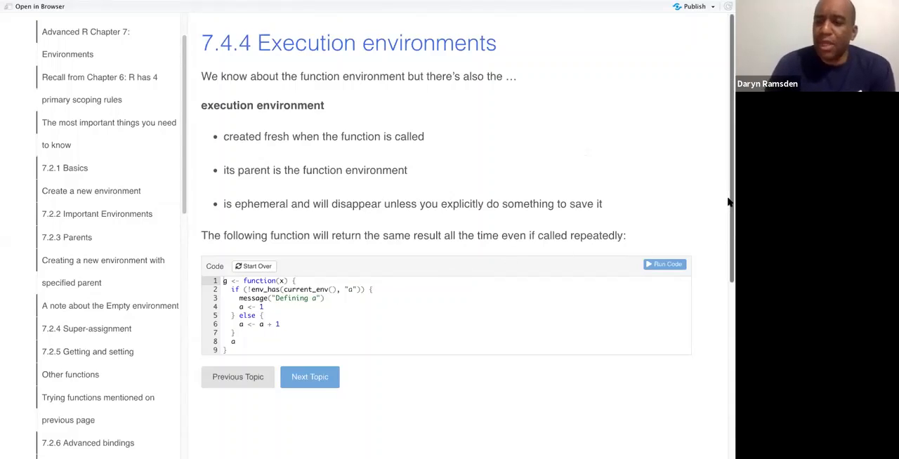
# - Add three g(10) calls below the function and run them, each printing "Defining a" and 1
pyautogui.scroll(-3)
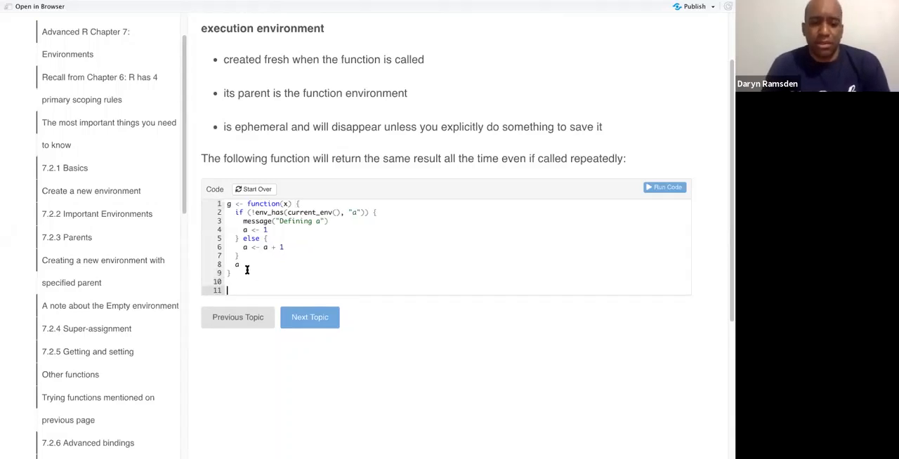
pyautogui.write('g(10)')
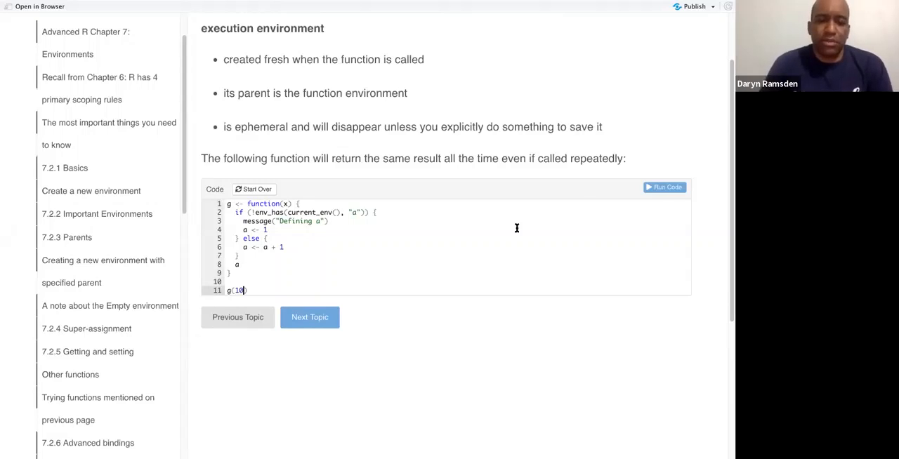
pyautogui.click(663, 186)
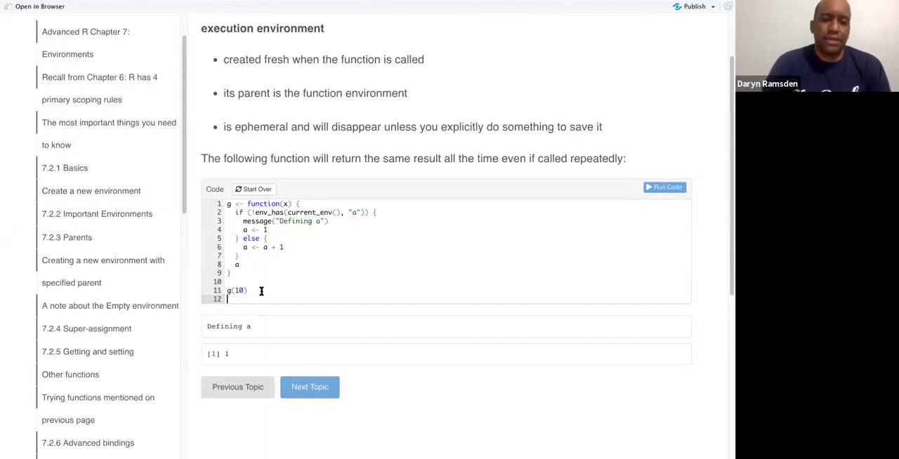
pyautogui.write('g(10)')
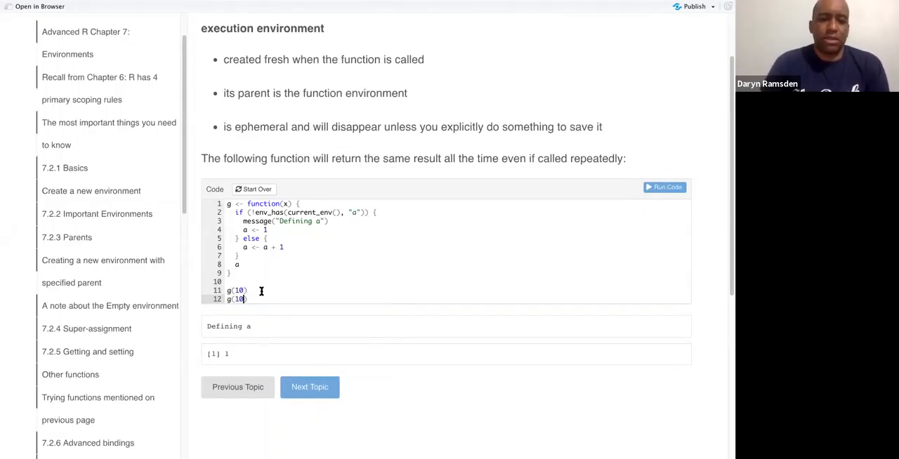
pyautogui.write('g(10)')
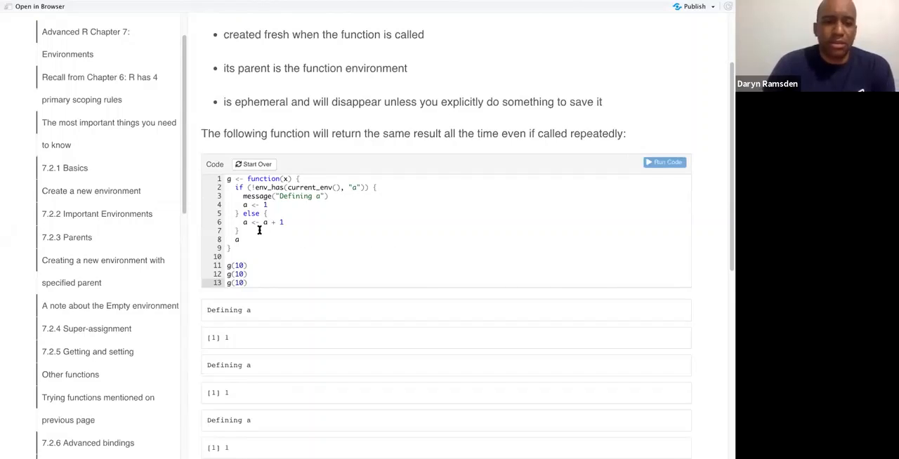
pyautogui.moveTo(564, 280)
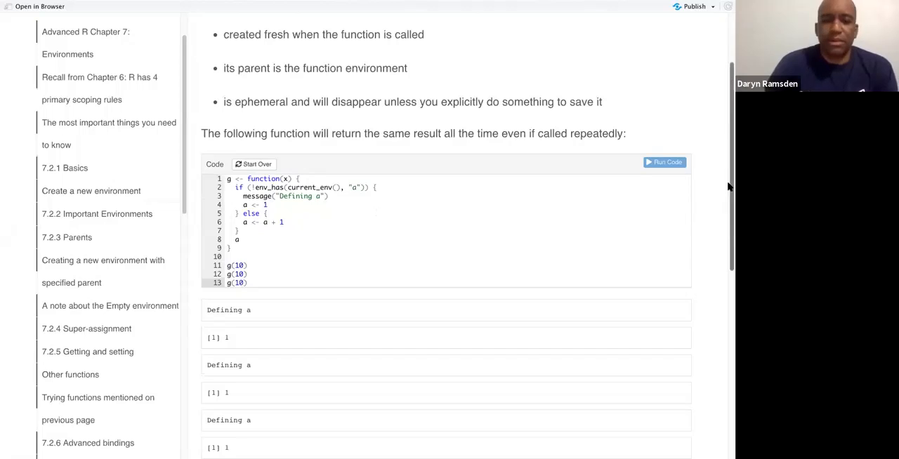
pyautogui.scroll(-3)
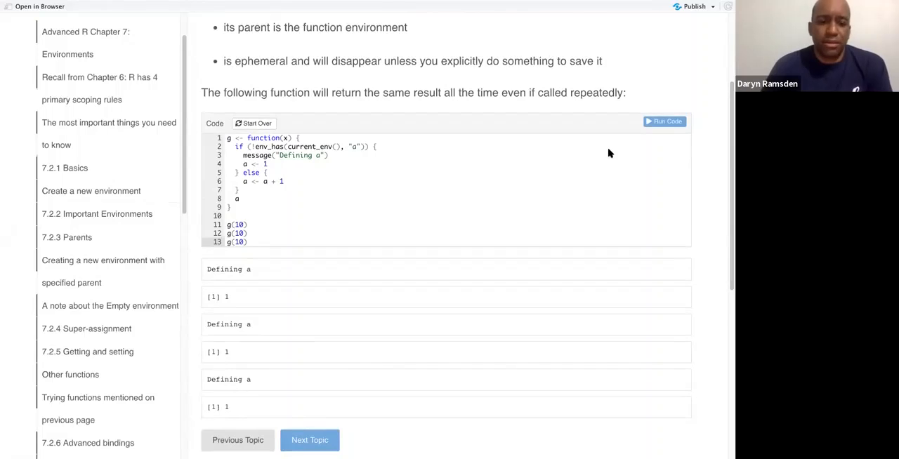
pyautogui.moveTo(356, 201)
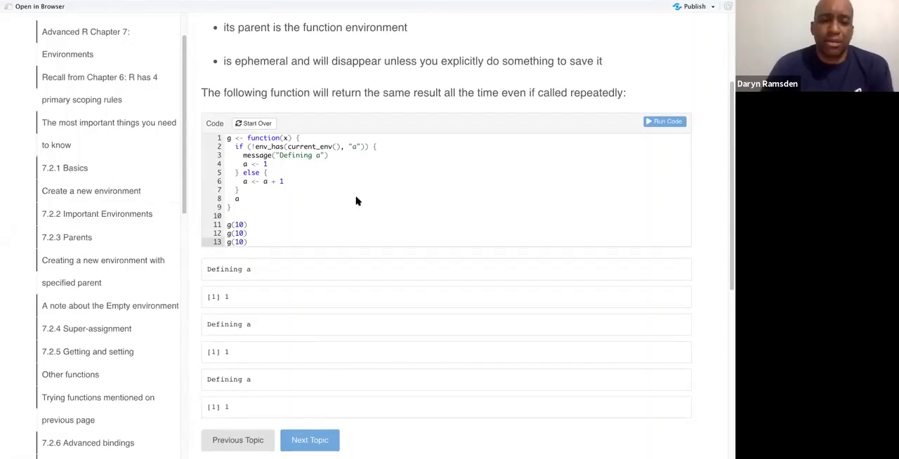
pyautogui.moveTo(358, 431)
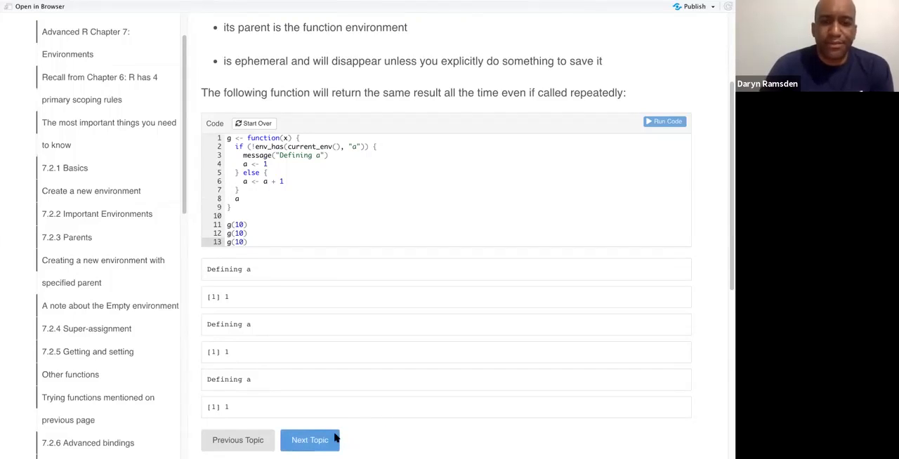
# - Advance to the "Preserving the execution environment" topic page
pyautogui.click(309, 441)
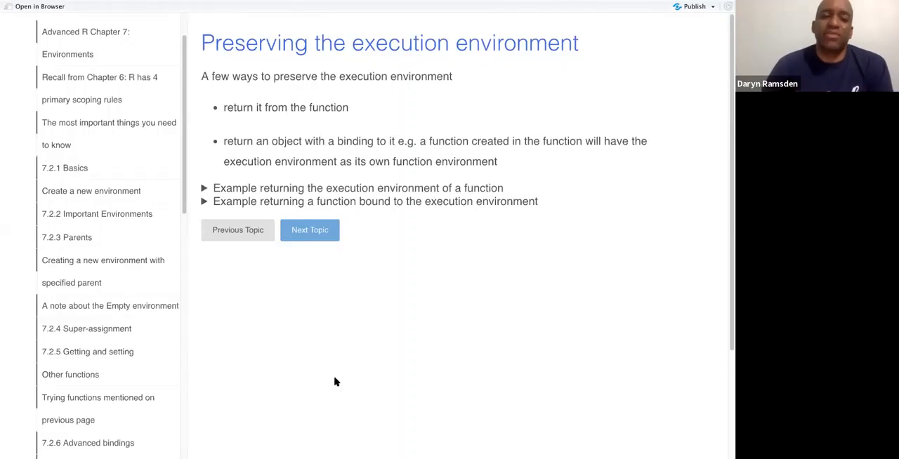
pyautogui.moveTo(225, 176)
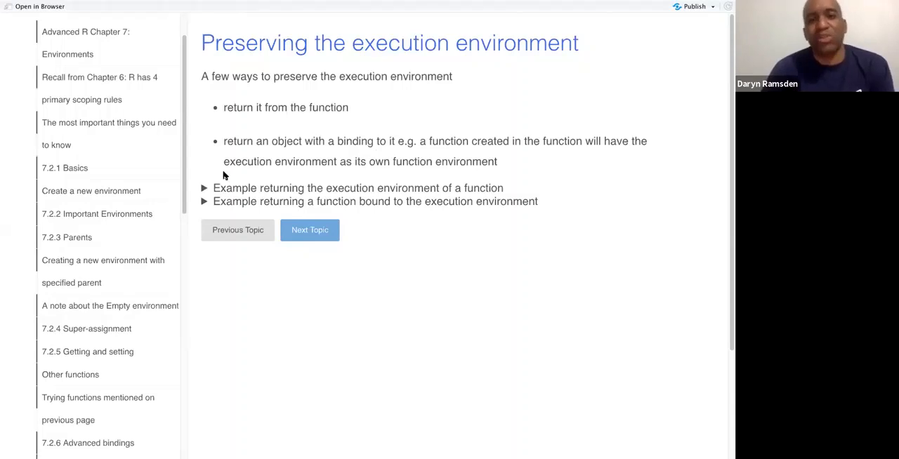
pyautogui.moveTo(213, 189)
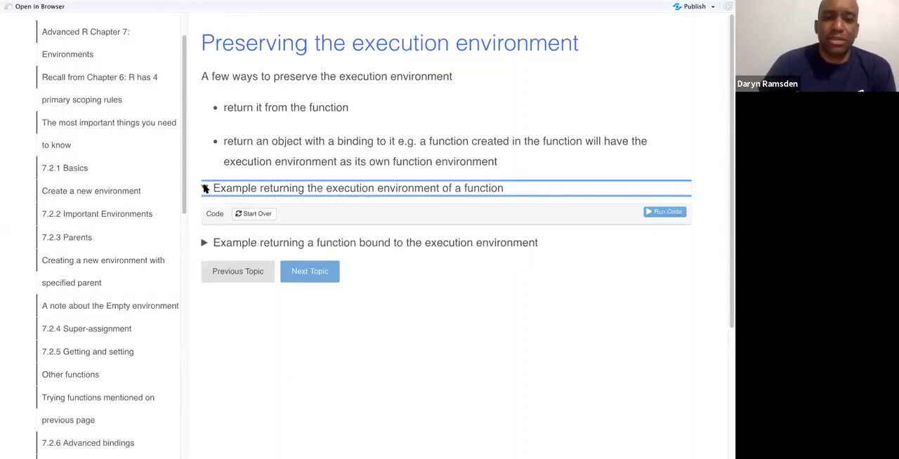
# - Expand the execution-environment example, add h2(10) and run it to print an environment address
pyautogui.click(205, 188)
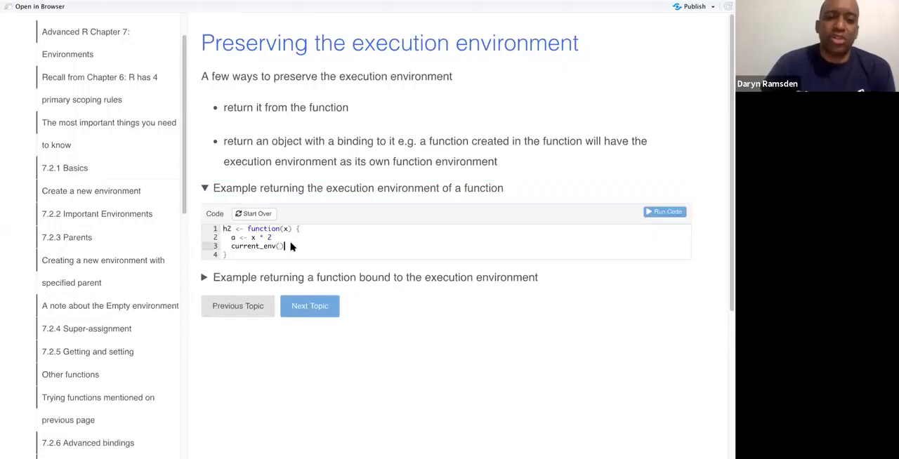
pyautogui.doubleClick(253, 246)
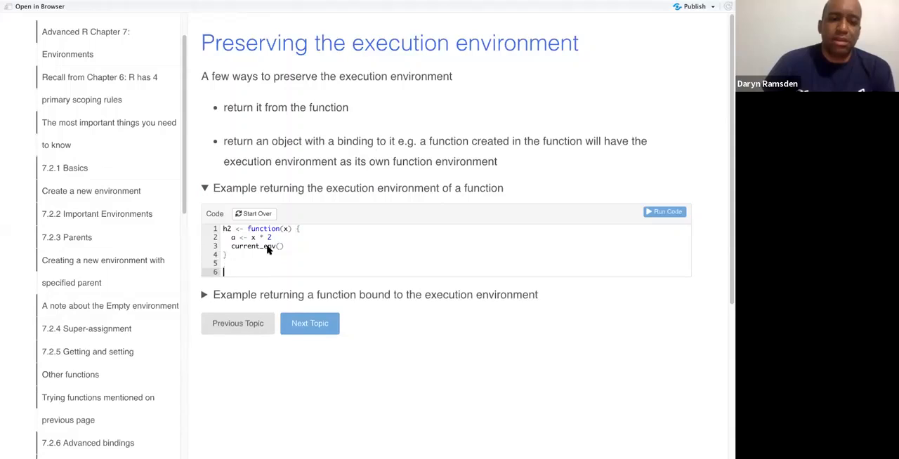
pyautogui.write('h')
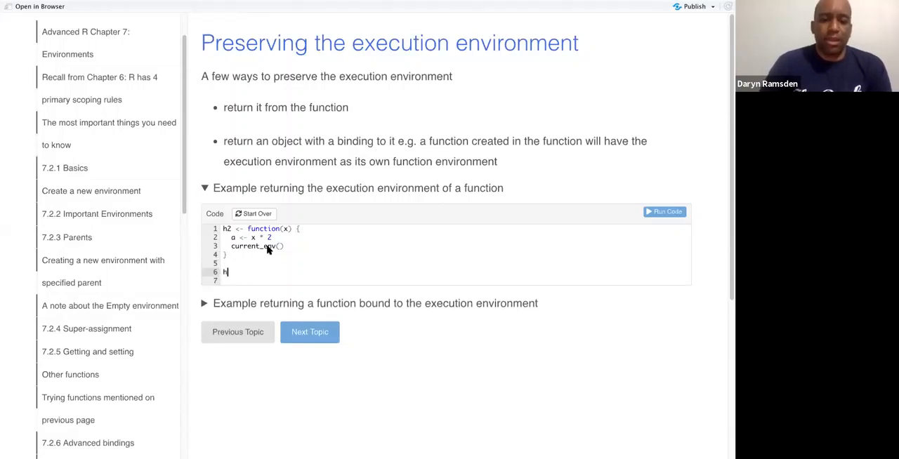
pyautogui.write('2(10)')
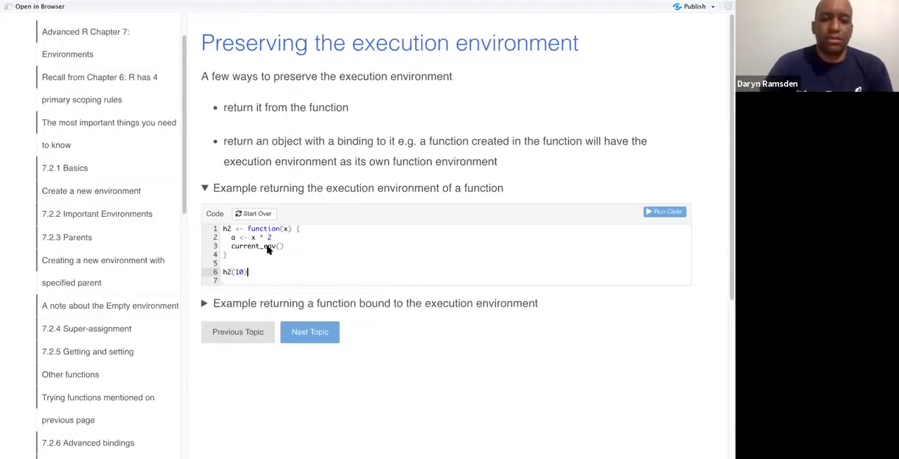
pyautogui.click(662, 211)
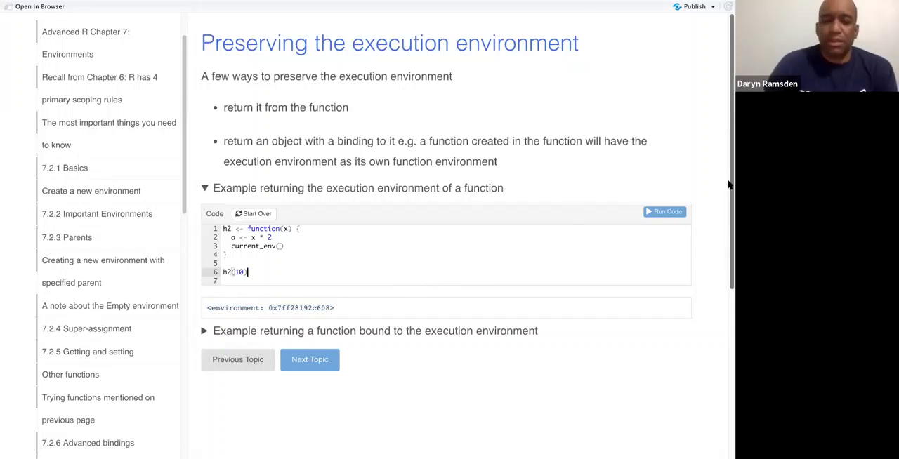
pyautogui.scroll(-3)
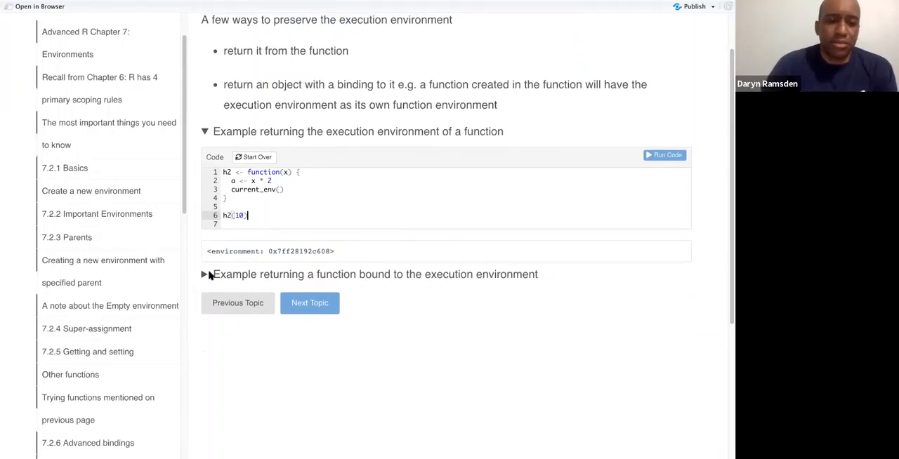
# - Expand the bound-function example and run plus(1), printing function(y) x + y with its environment
pyautogui.click(205, 274)
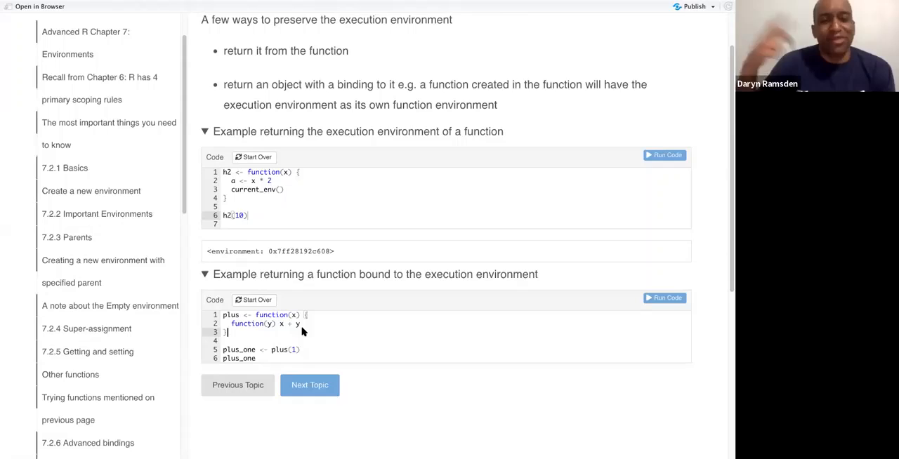
pyautogui.moveTo(410, 274)
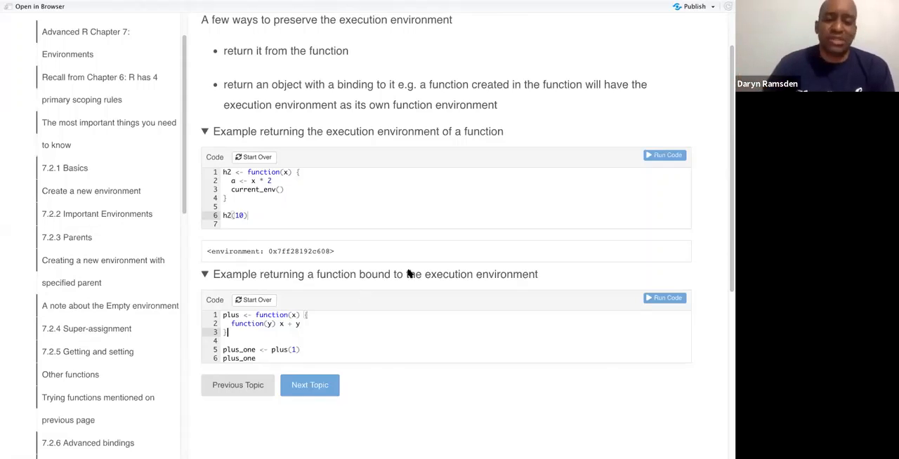
pyautogui.scroll(-3)
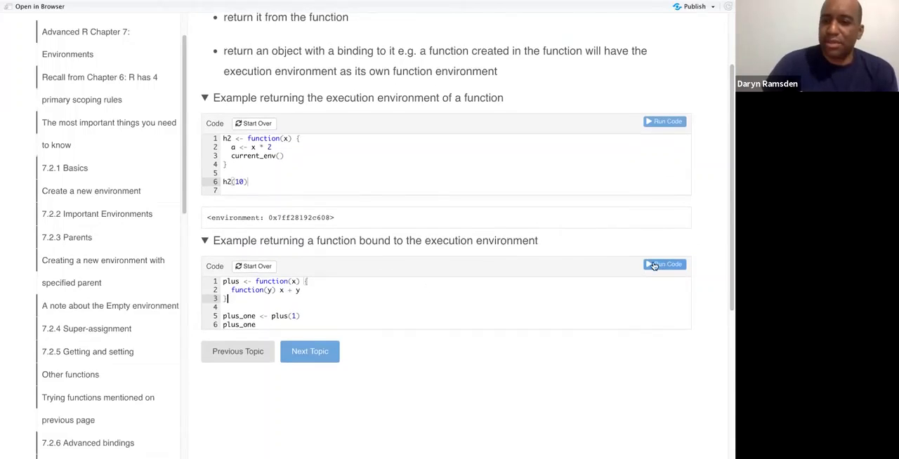
pyautogui.click(663, 264)
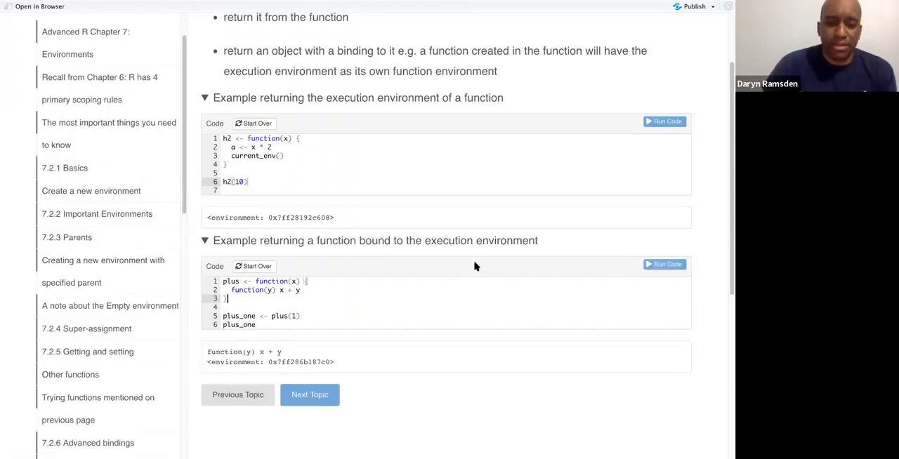
pyautogui.moveTo(377, 352)
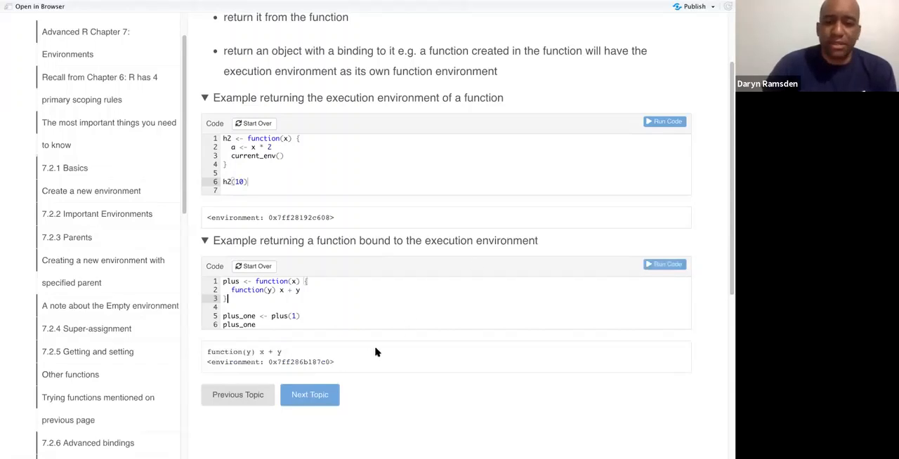
pyautogui.moveTo(315, 388)
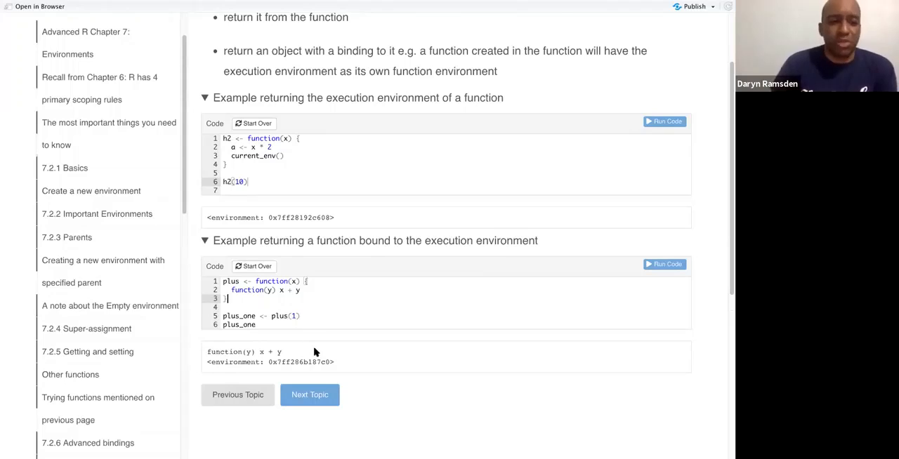
pyautogui.moveTo(325, 382)
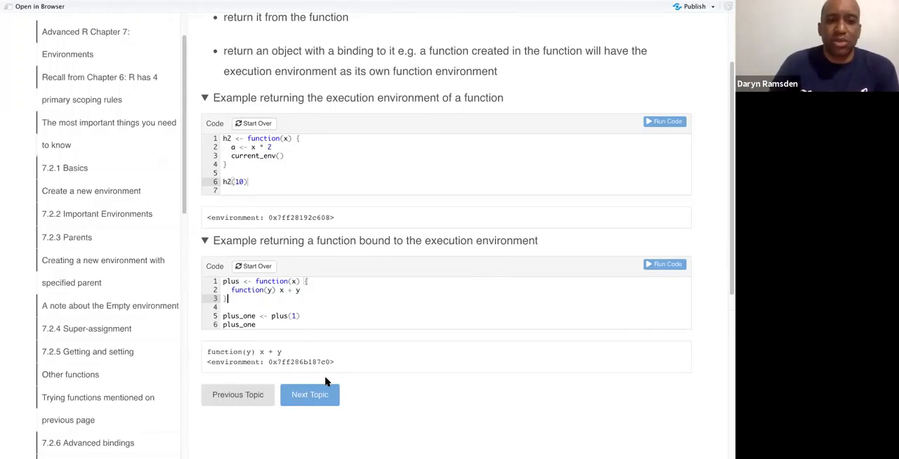